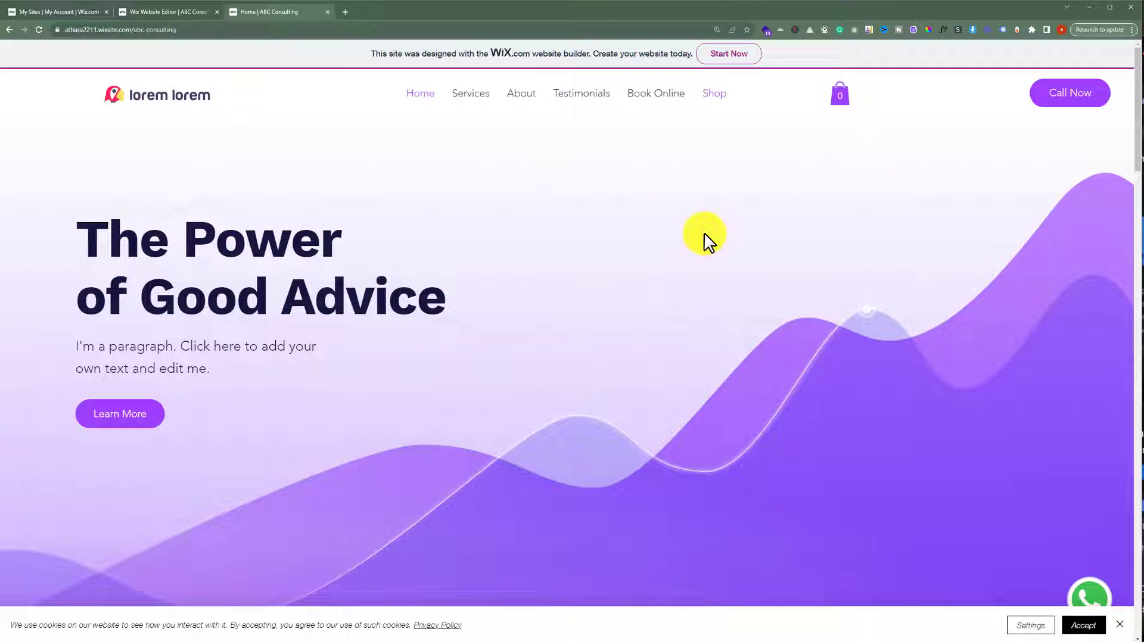
mouse_move(719, 224)
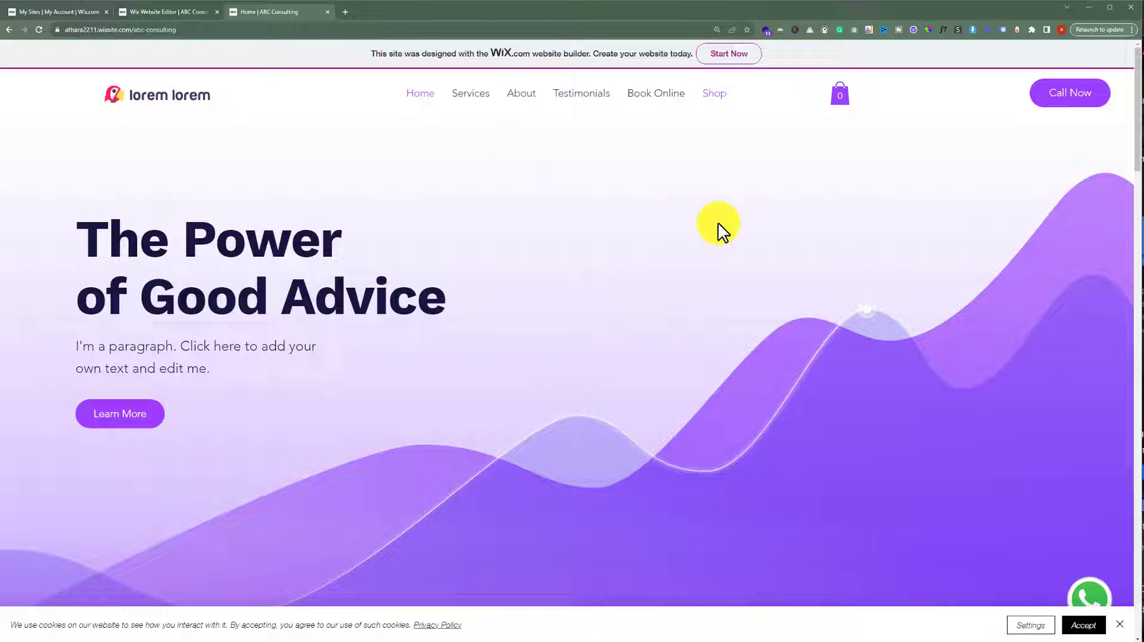
mouse_move(219, 22)
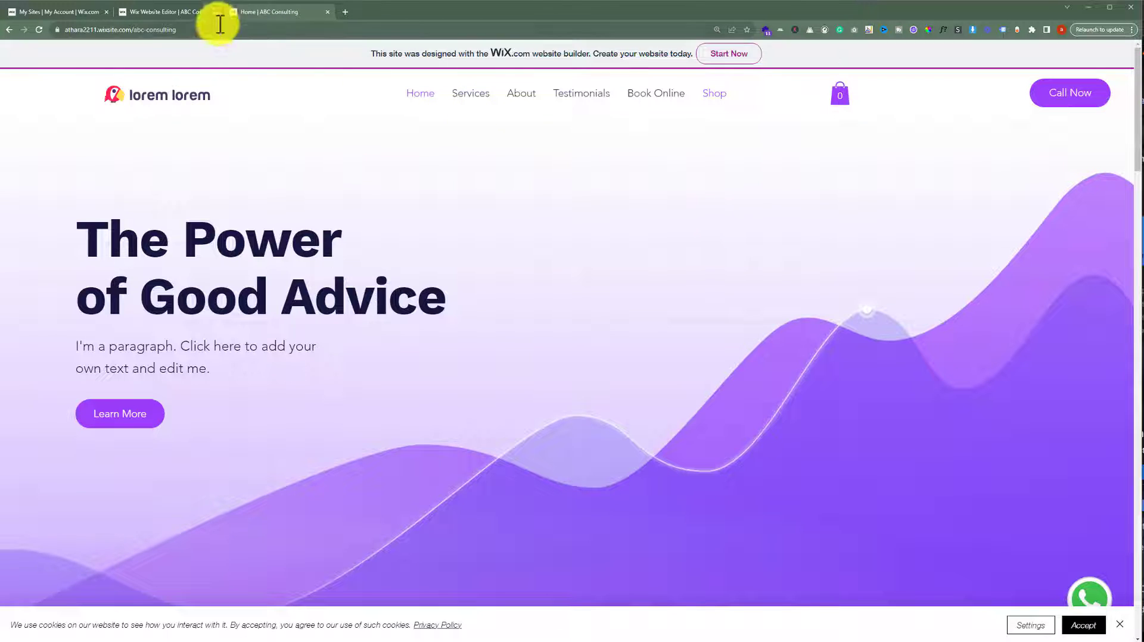
Step: Switch to the Wix Editor and open Pages & Menu to reach the About page template gallery
left_click(168, 11)
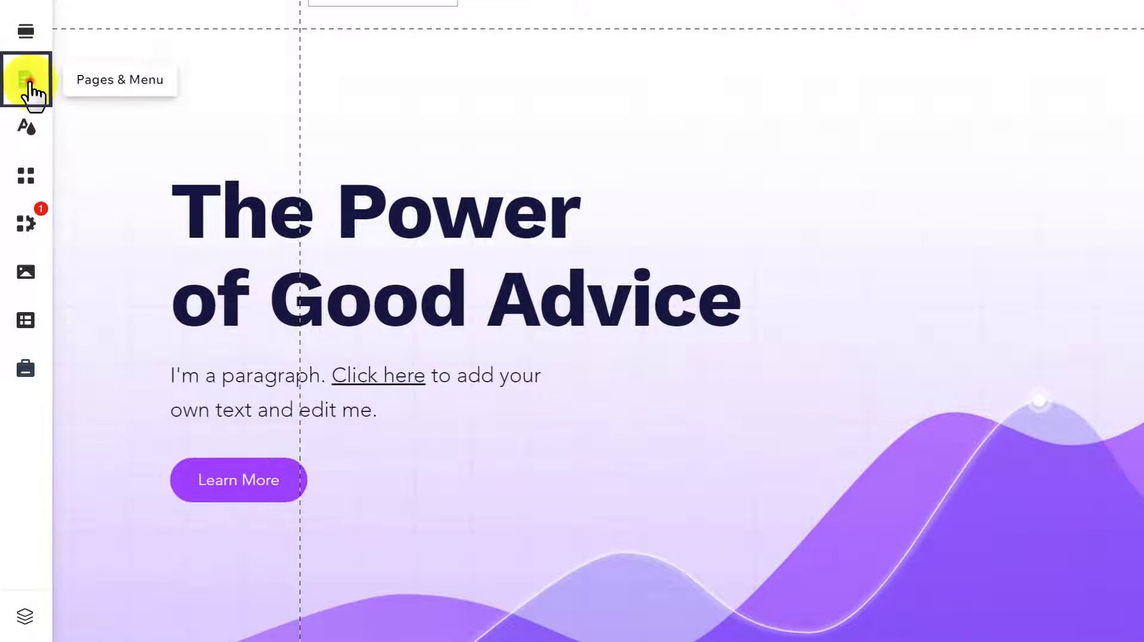
left_click(25, 78)
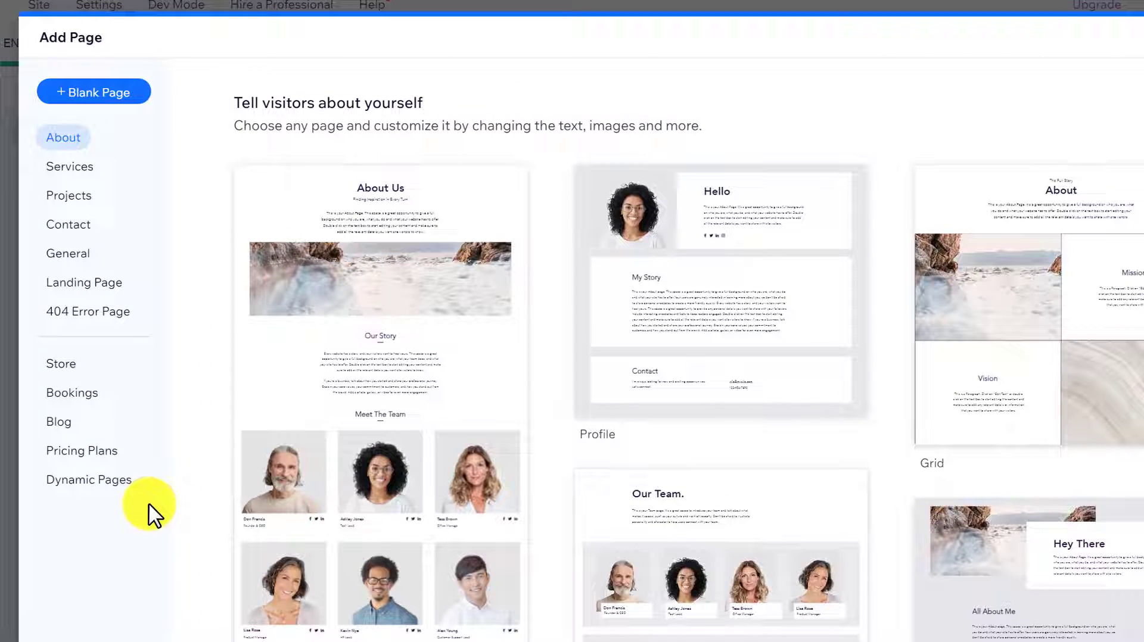
Step: Show the Contact category templates, such as Basic and Visual, in the Add Page gallery
left_click(68, 224)
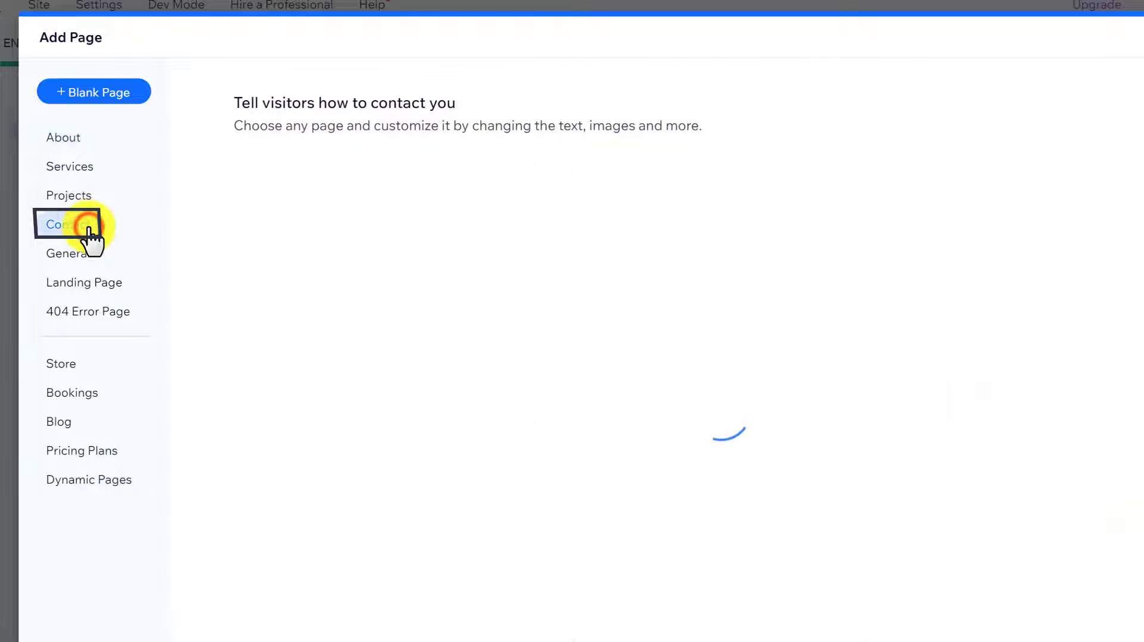
left_click(68, 224)
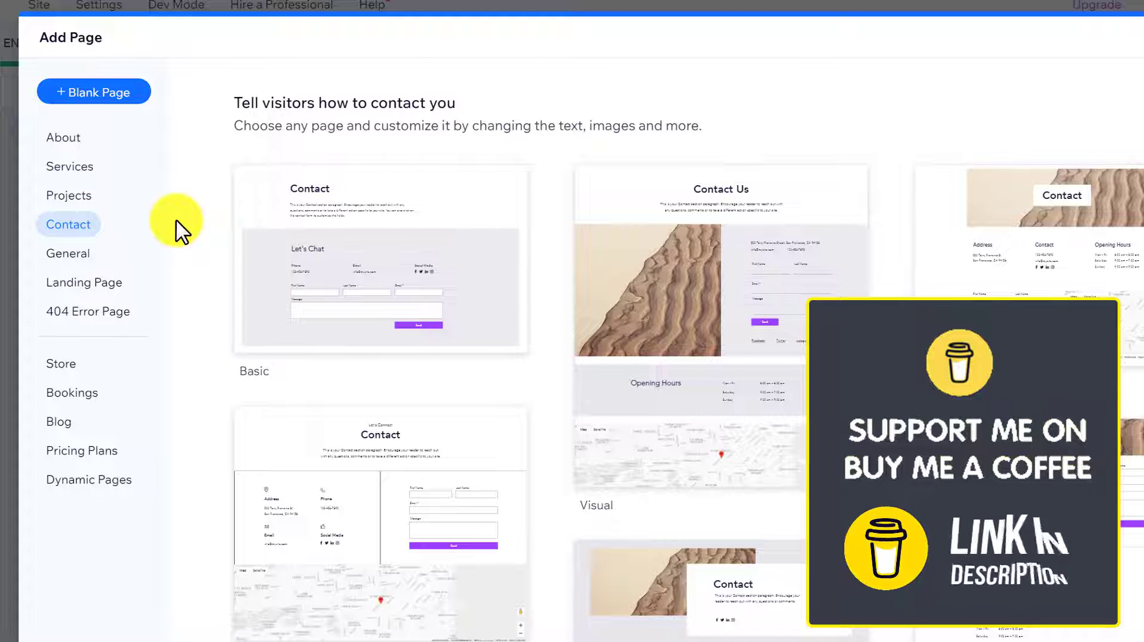
mouse_move(211, 245)
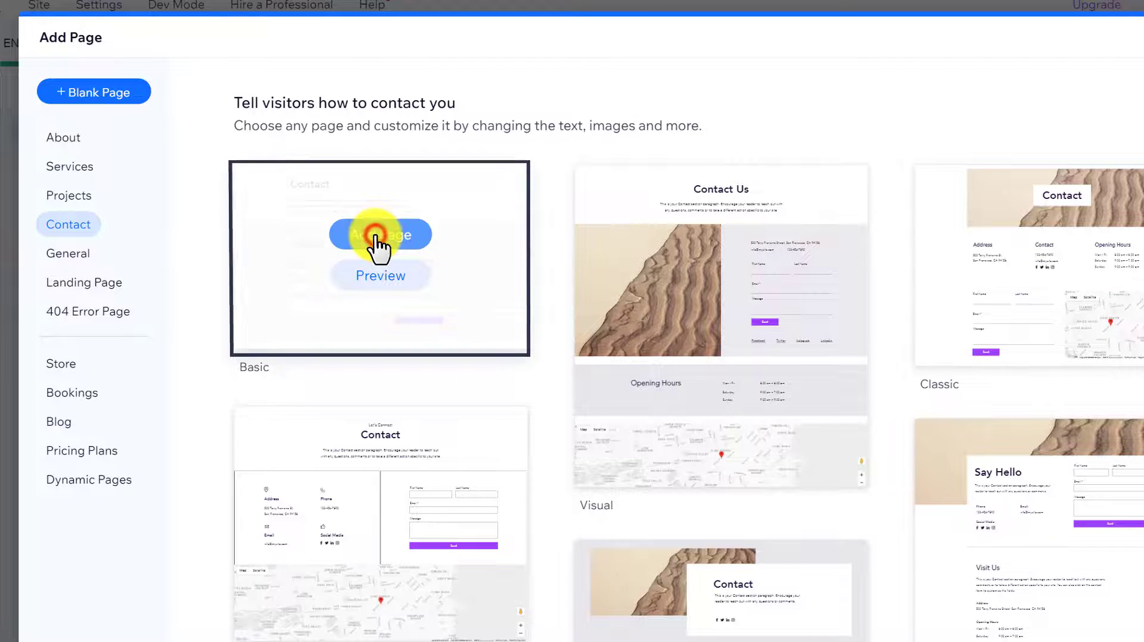
Step: Add the Basic contact template as a page named 'Contact Us'
left_click(380, 234)
type("Contact U")
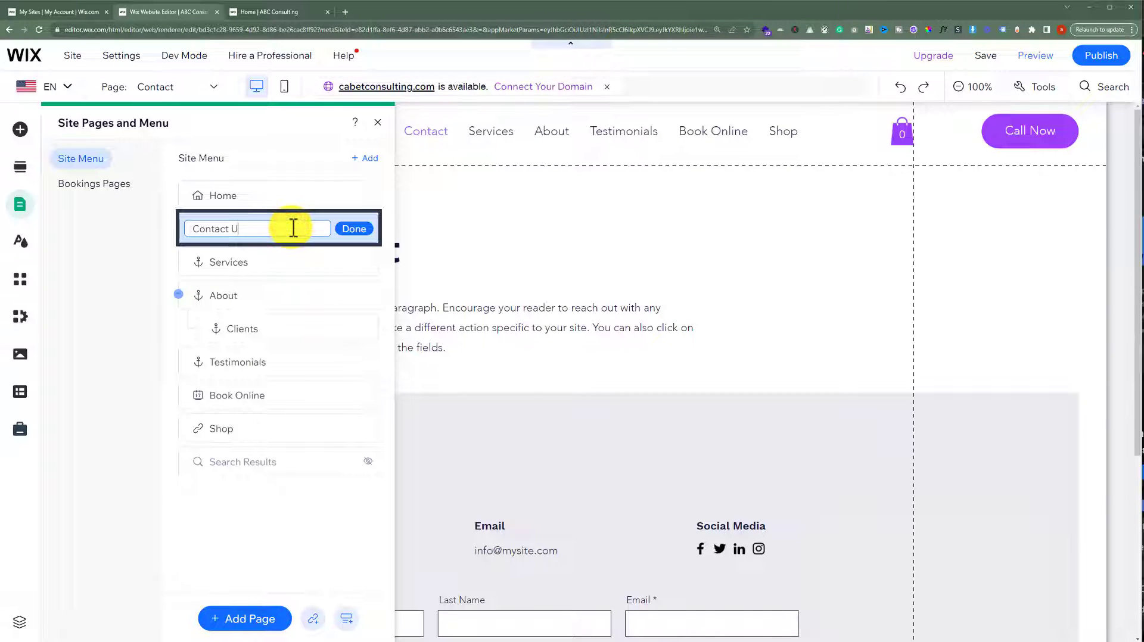
left_click(354, 228)
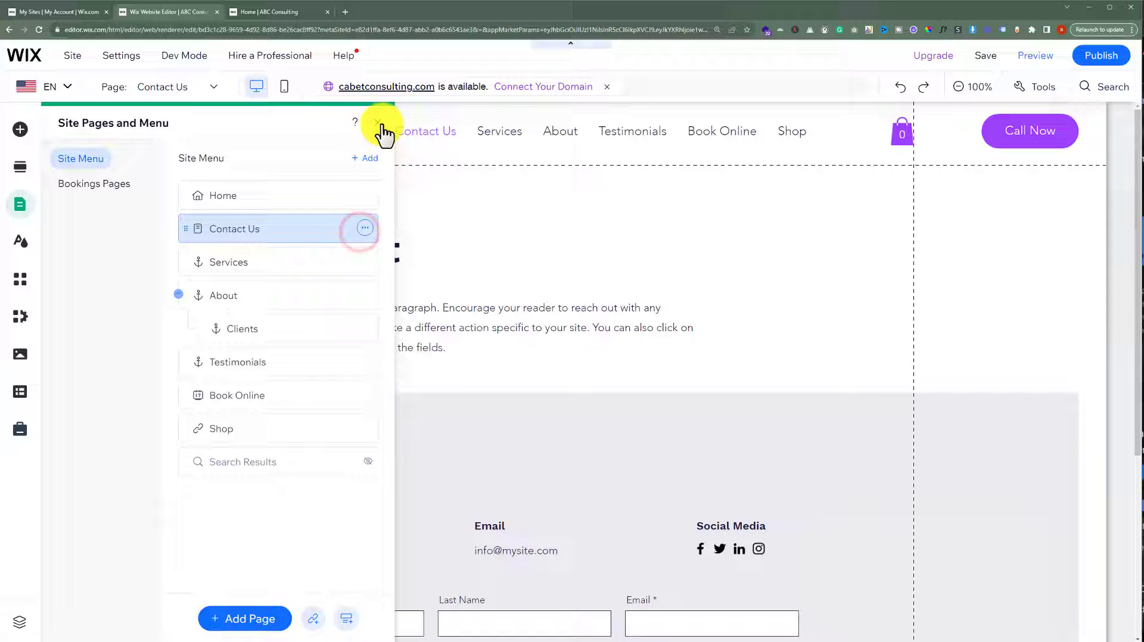
Step: Close the Site Pages and Menu panel to select the Let's Chat form on Contact Us
left_click(376, 122)
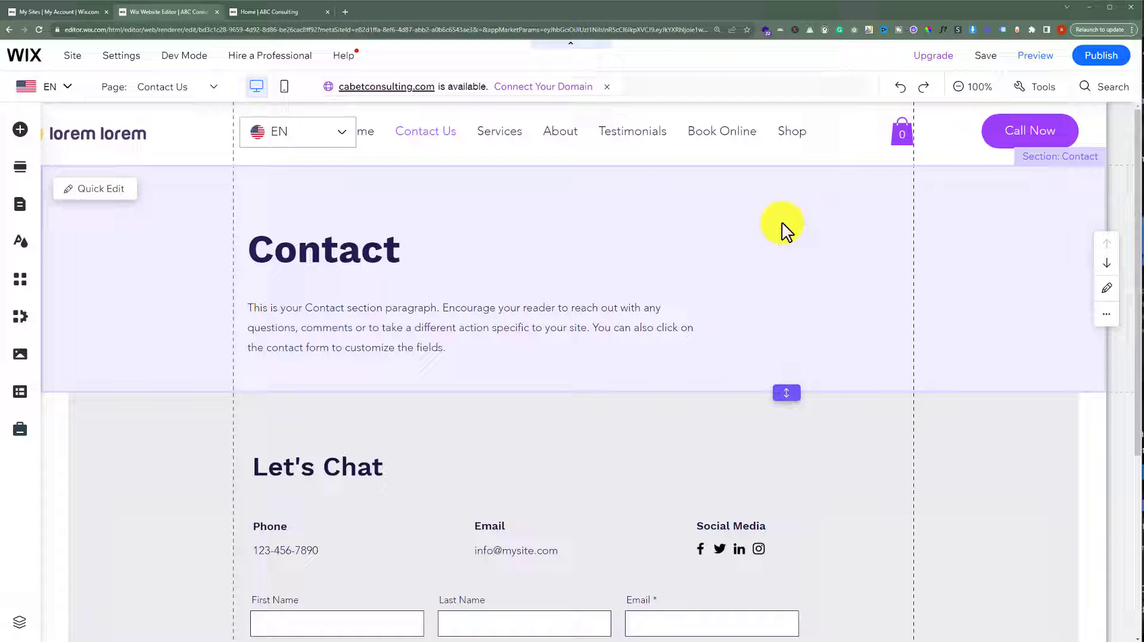
mouse_move(441, 260)
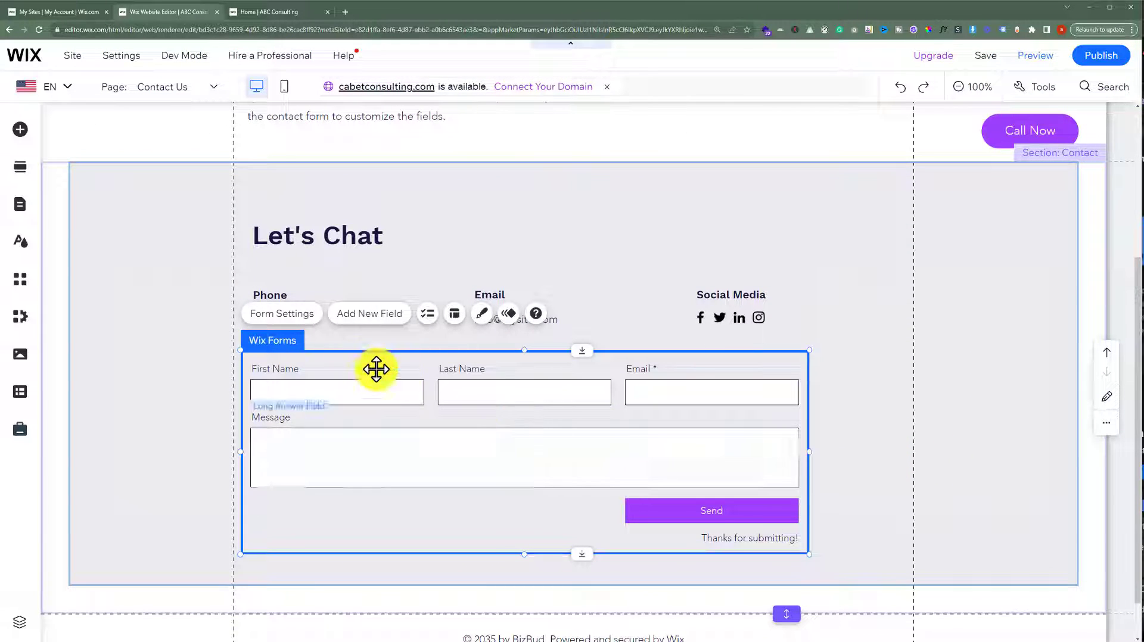
Step: Open the Let's Chat form's settings and its Add New Field list
left_click(282, 314)
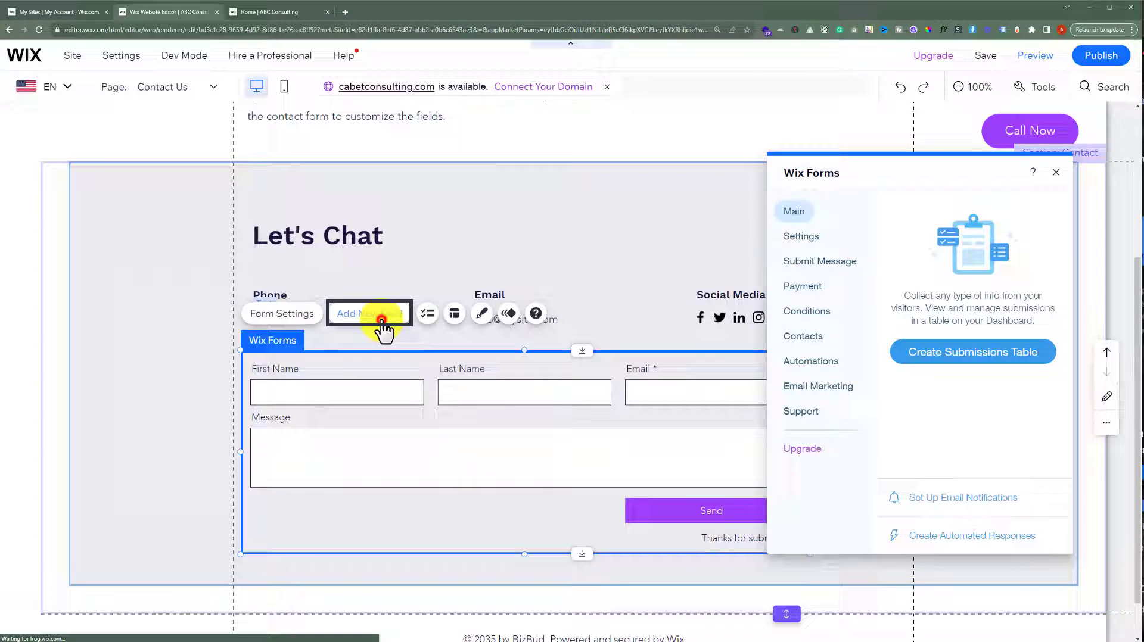
left_click(368, 314)
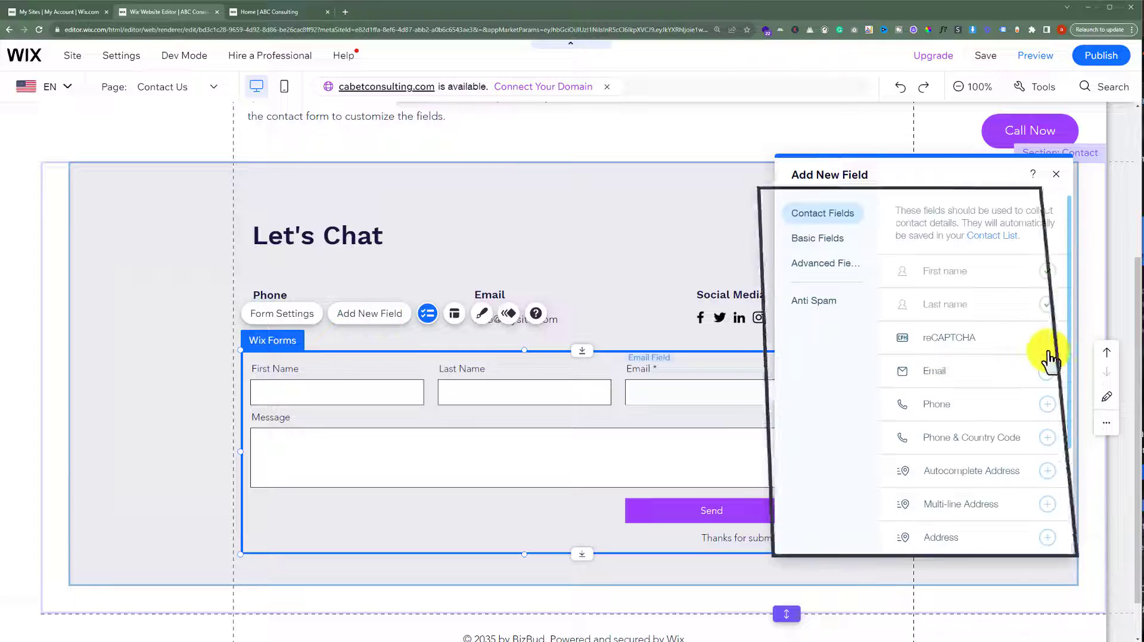